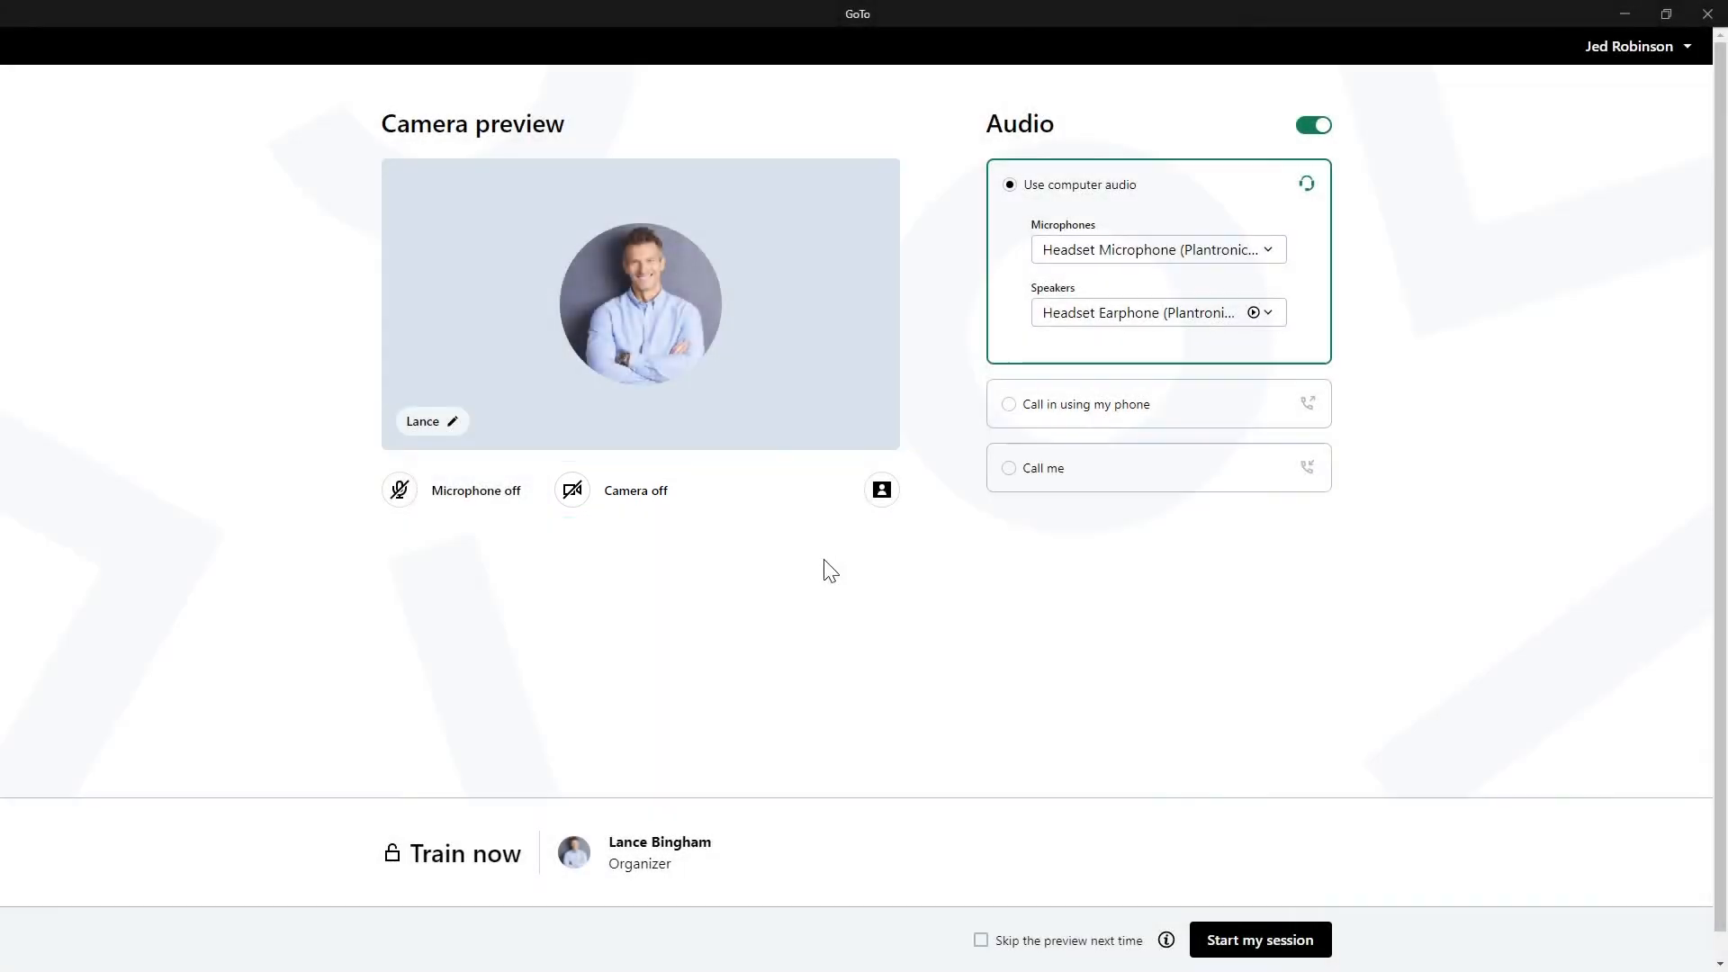
Toggle the camera preview on and off, then show the virtual background options.
{"action": "left_click", "coordinate": [571, 490]}
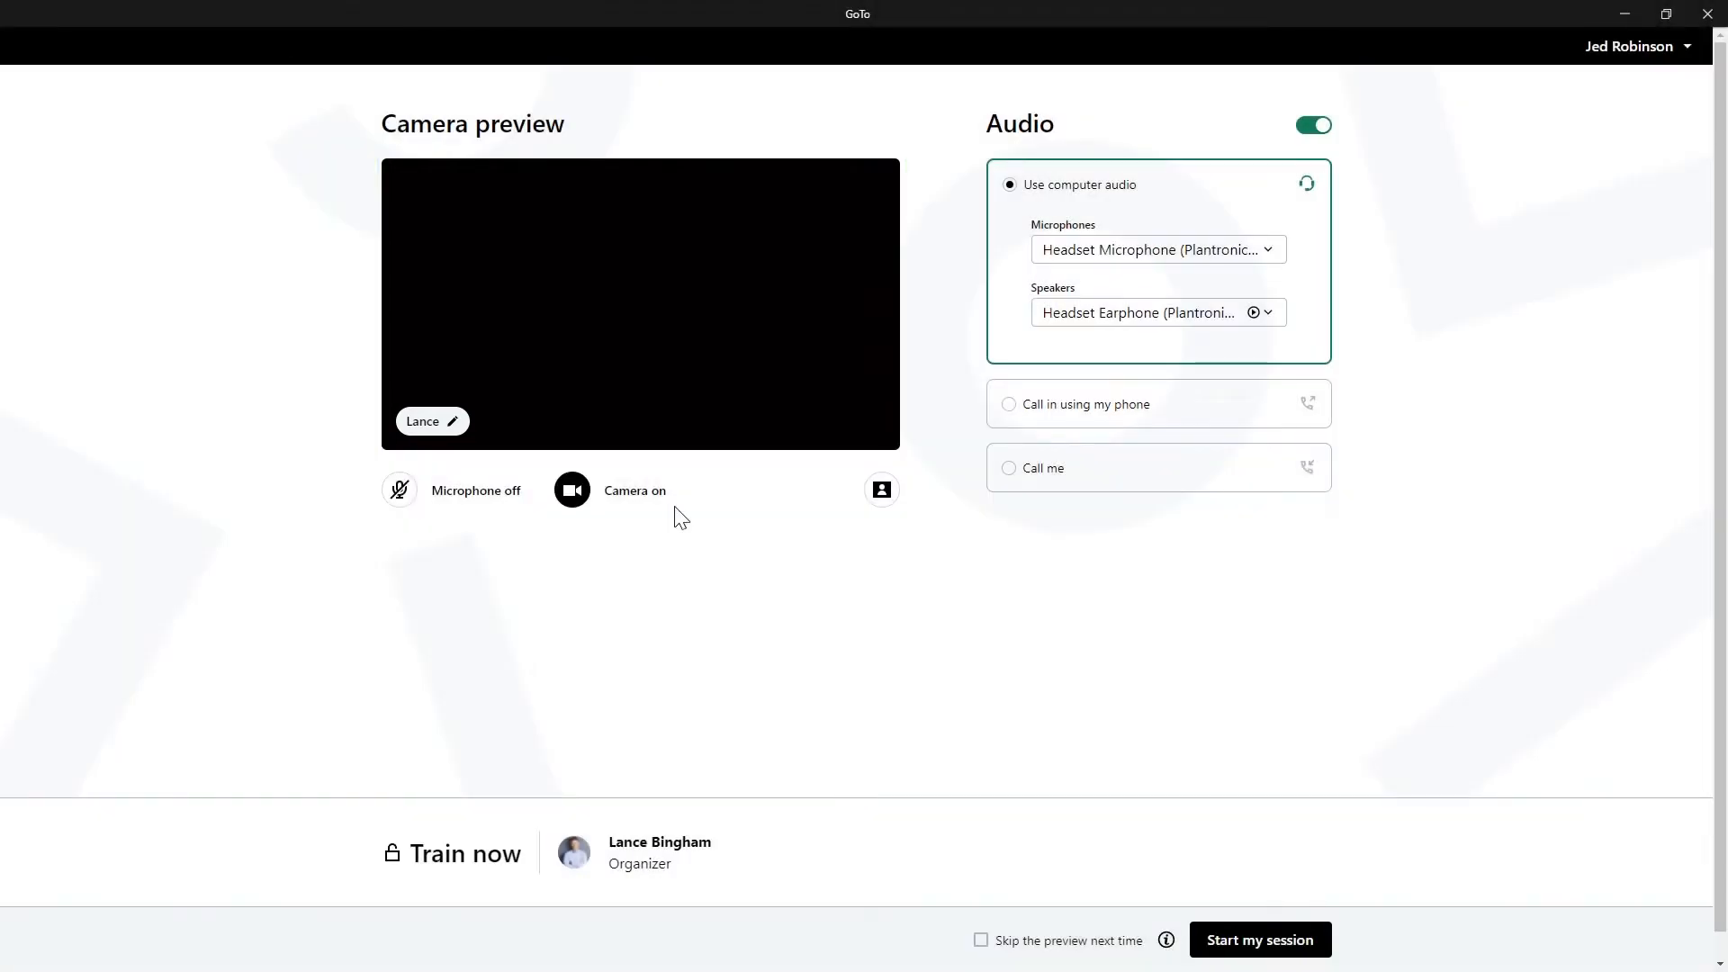
{"action": "left_click", "coordinate": [571, 490]}
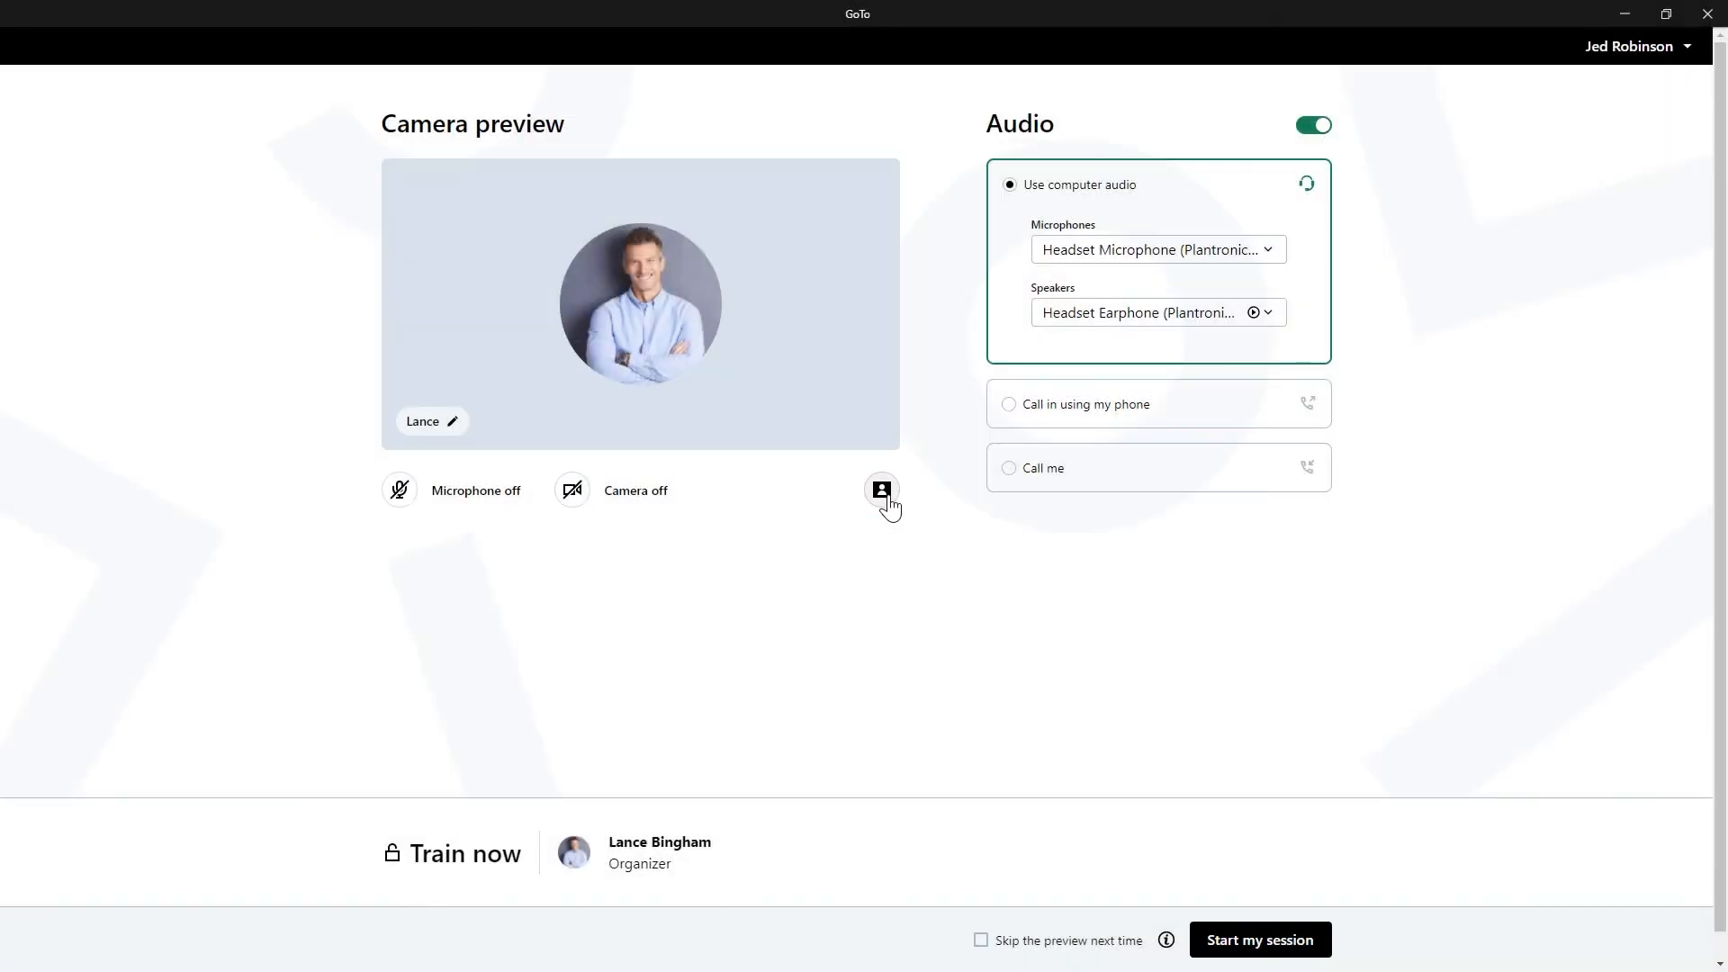
{"action": "left_click", "coordinate": [880, 490]}
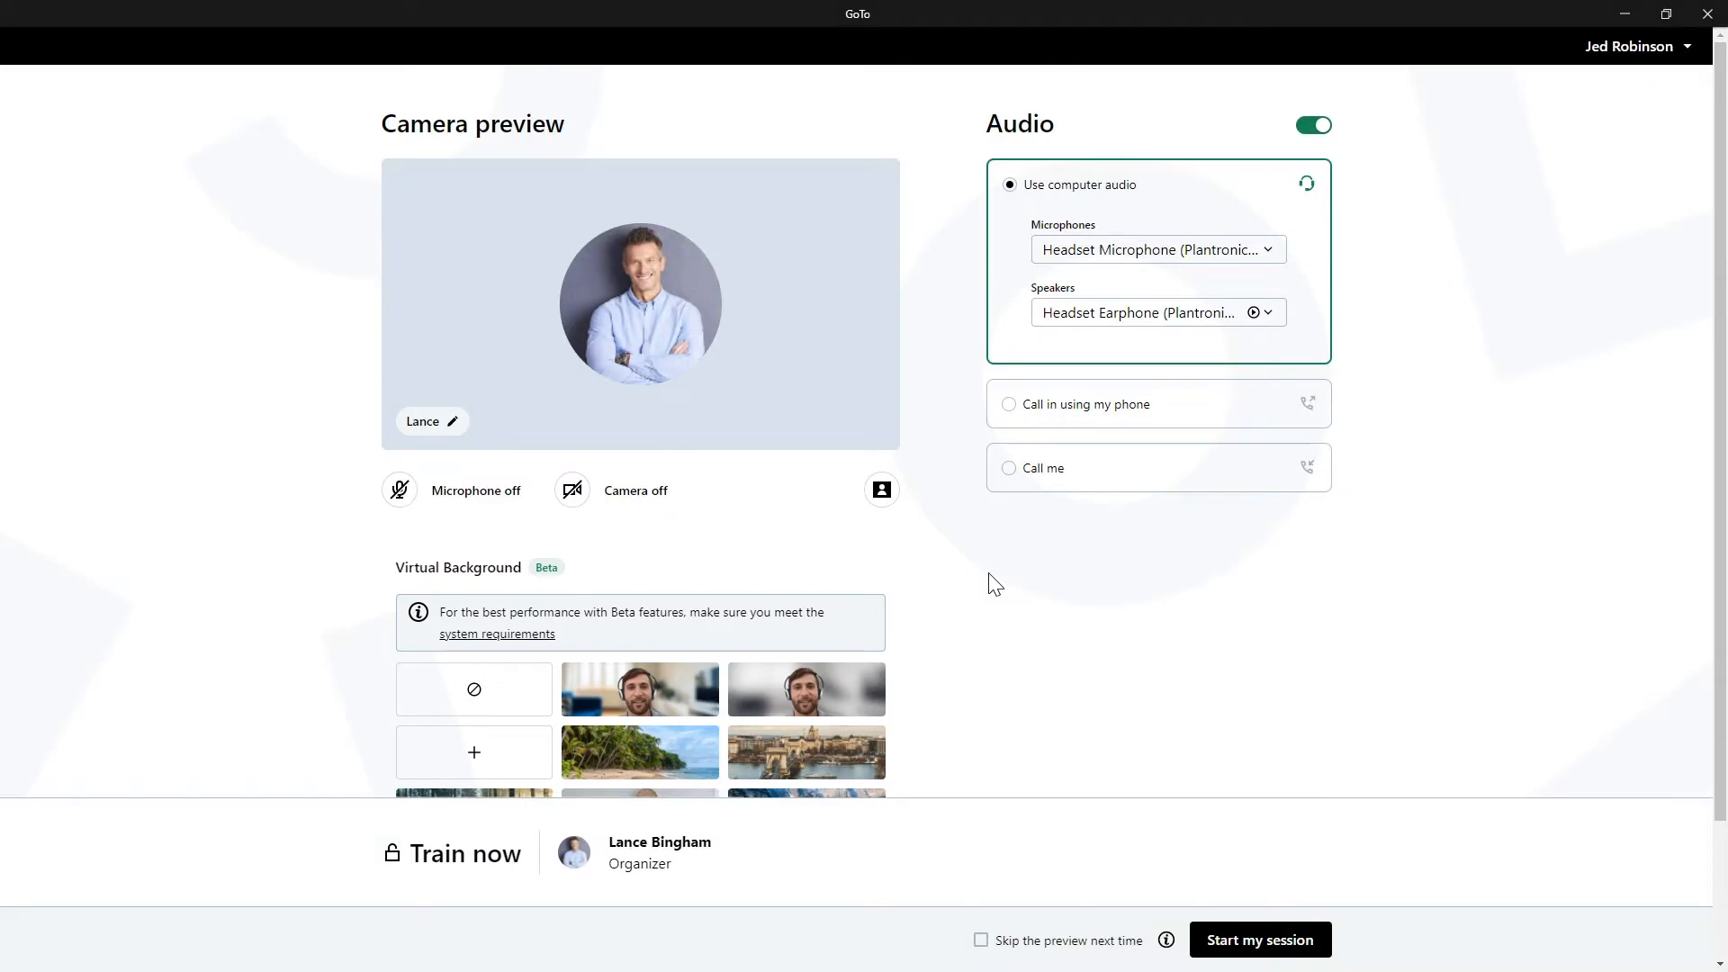
{"action": "left_click", "coordinate": [1258, 939]}
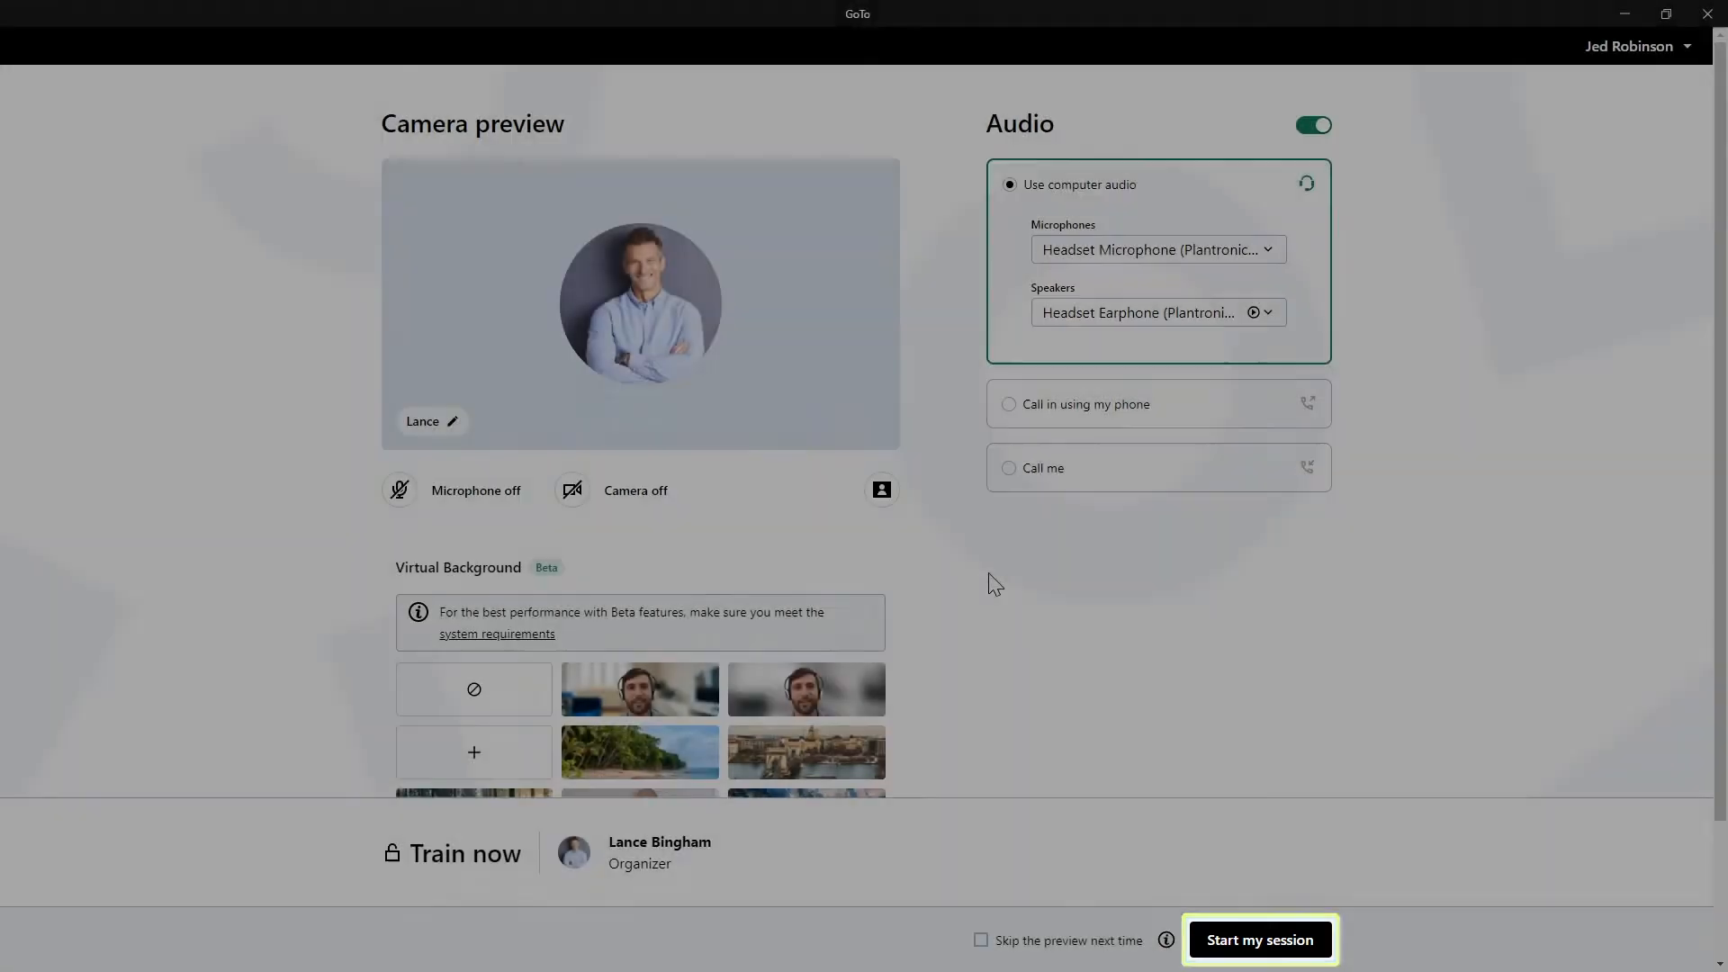
Start the Train now session with microphone and camera both off.
{"action": "left_click", "coordinate": [1259, 939]}
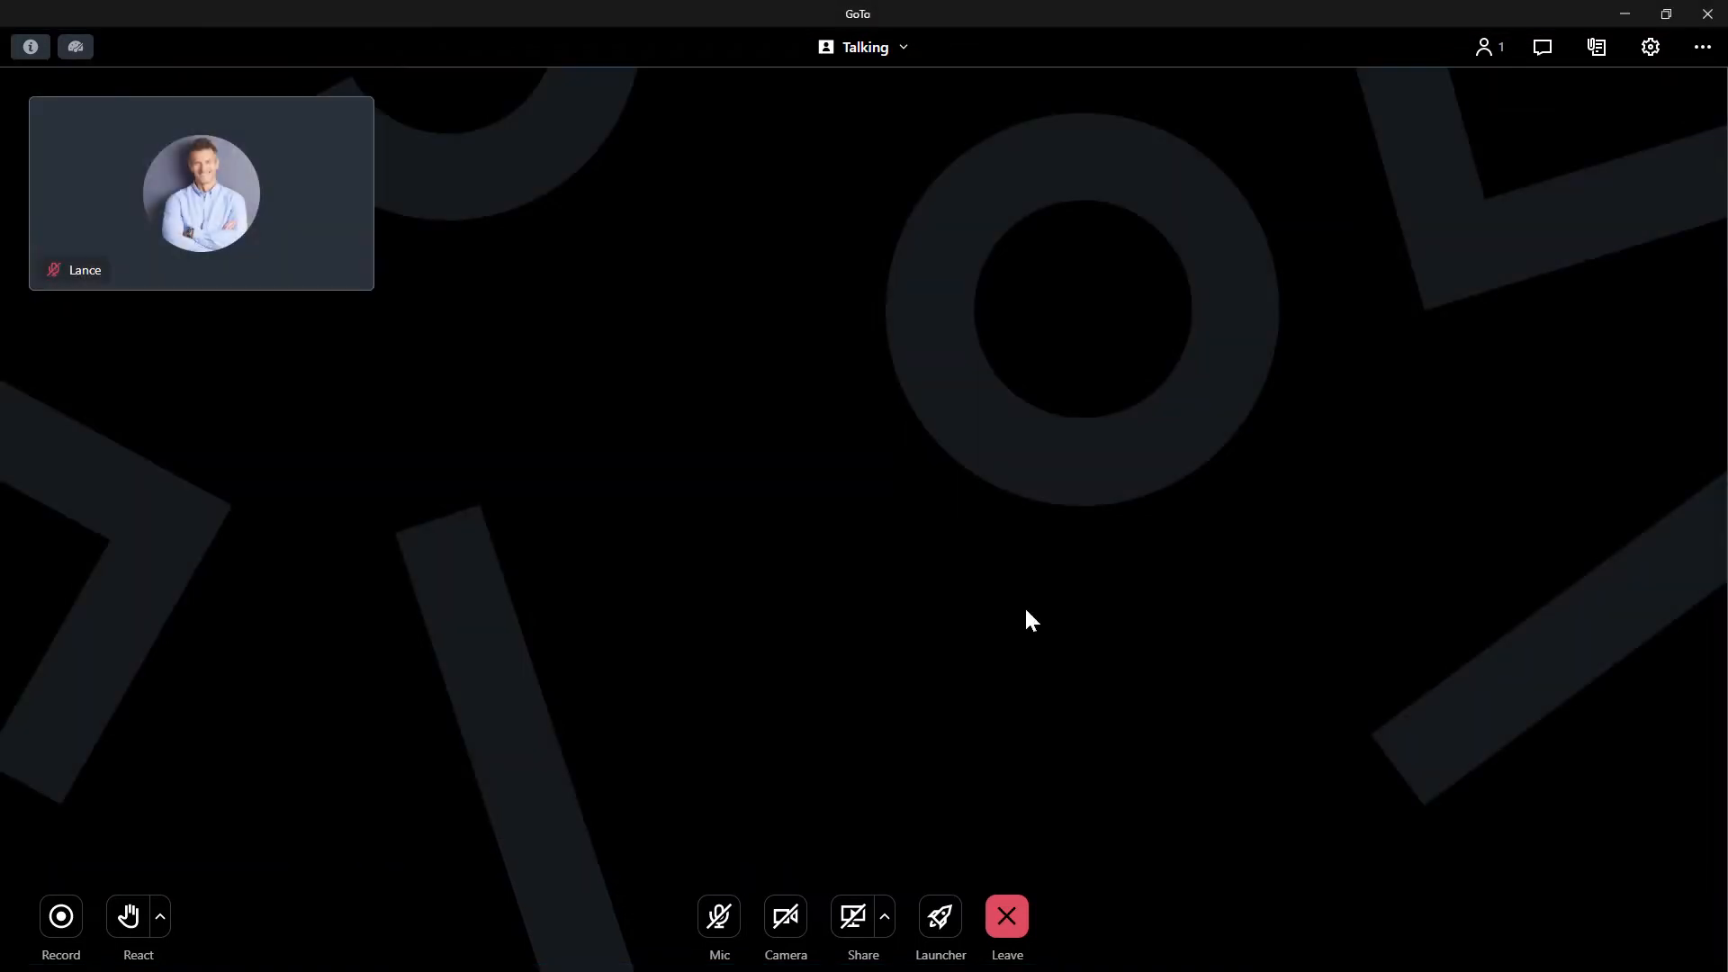
{"action": "left_click", "coordinate": [785, 916]}
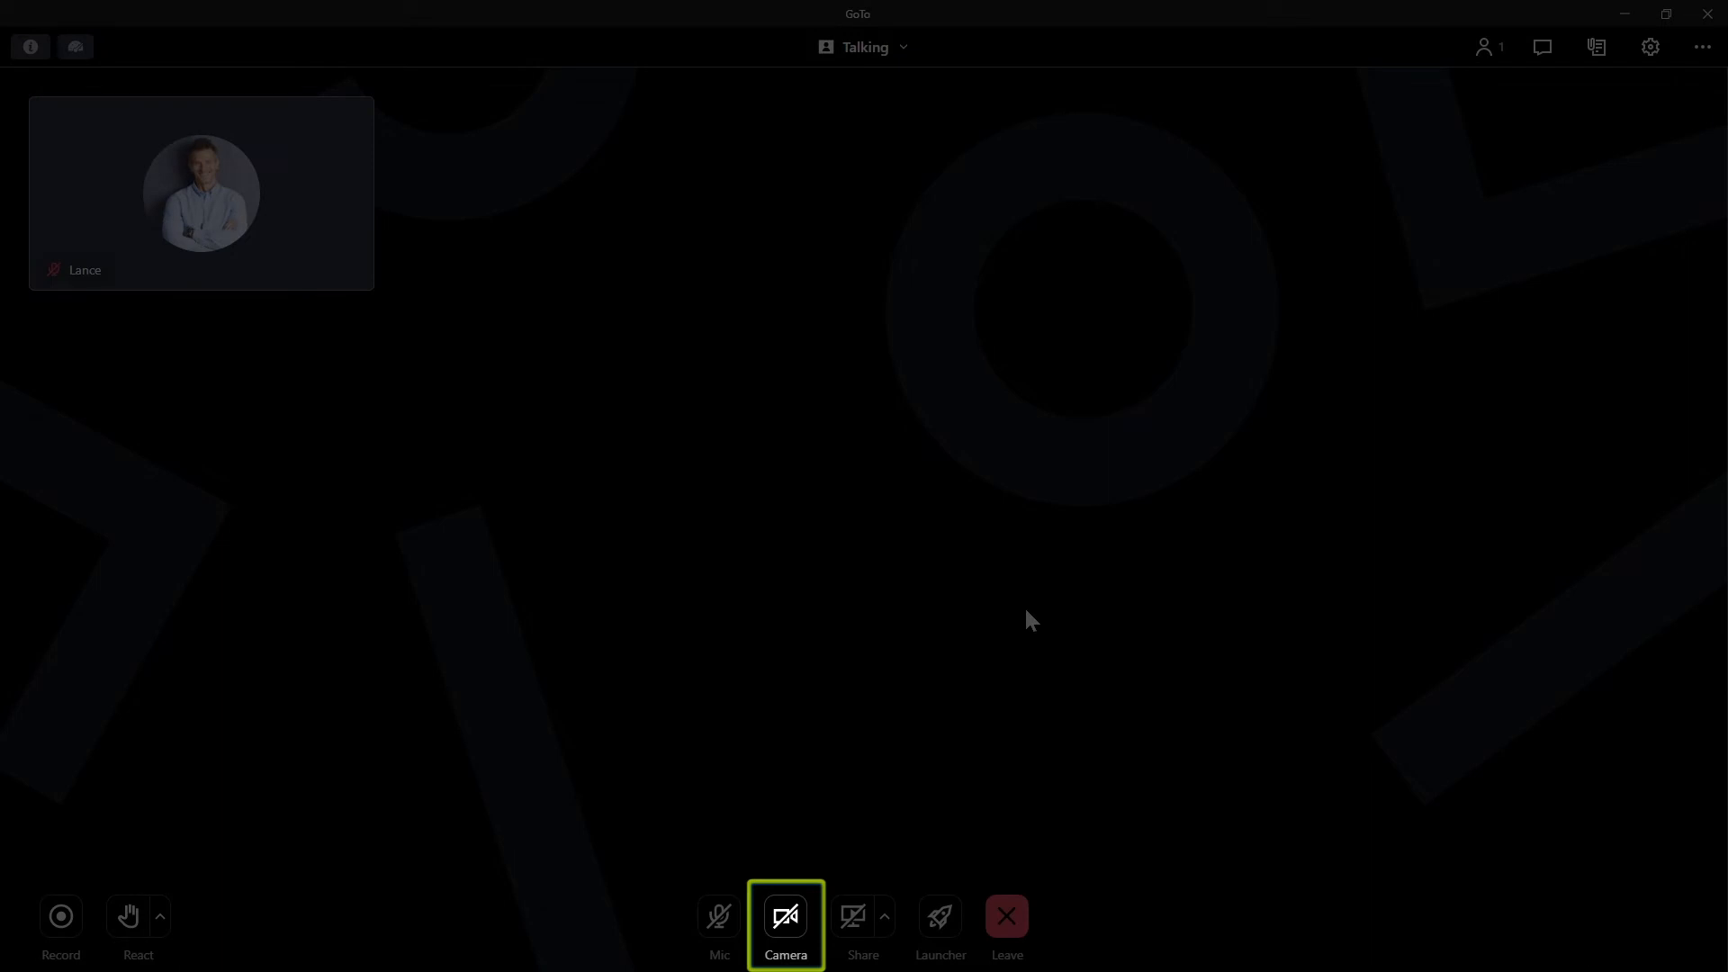
{"action": "left_click", "coordinate": [786, 916]}
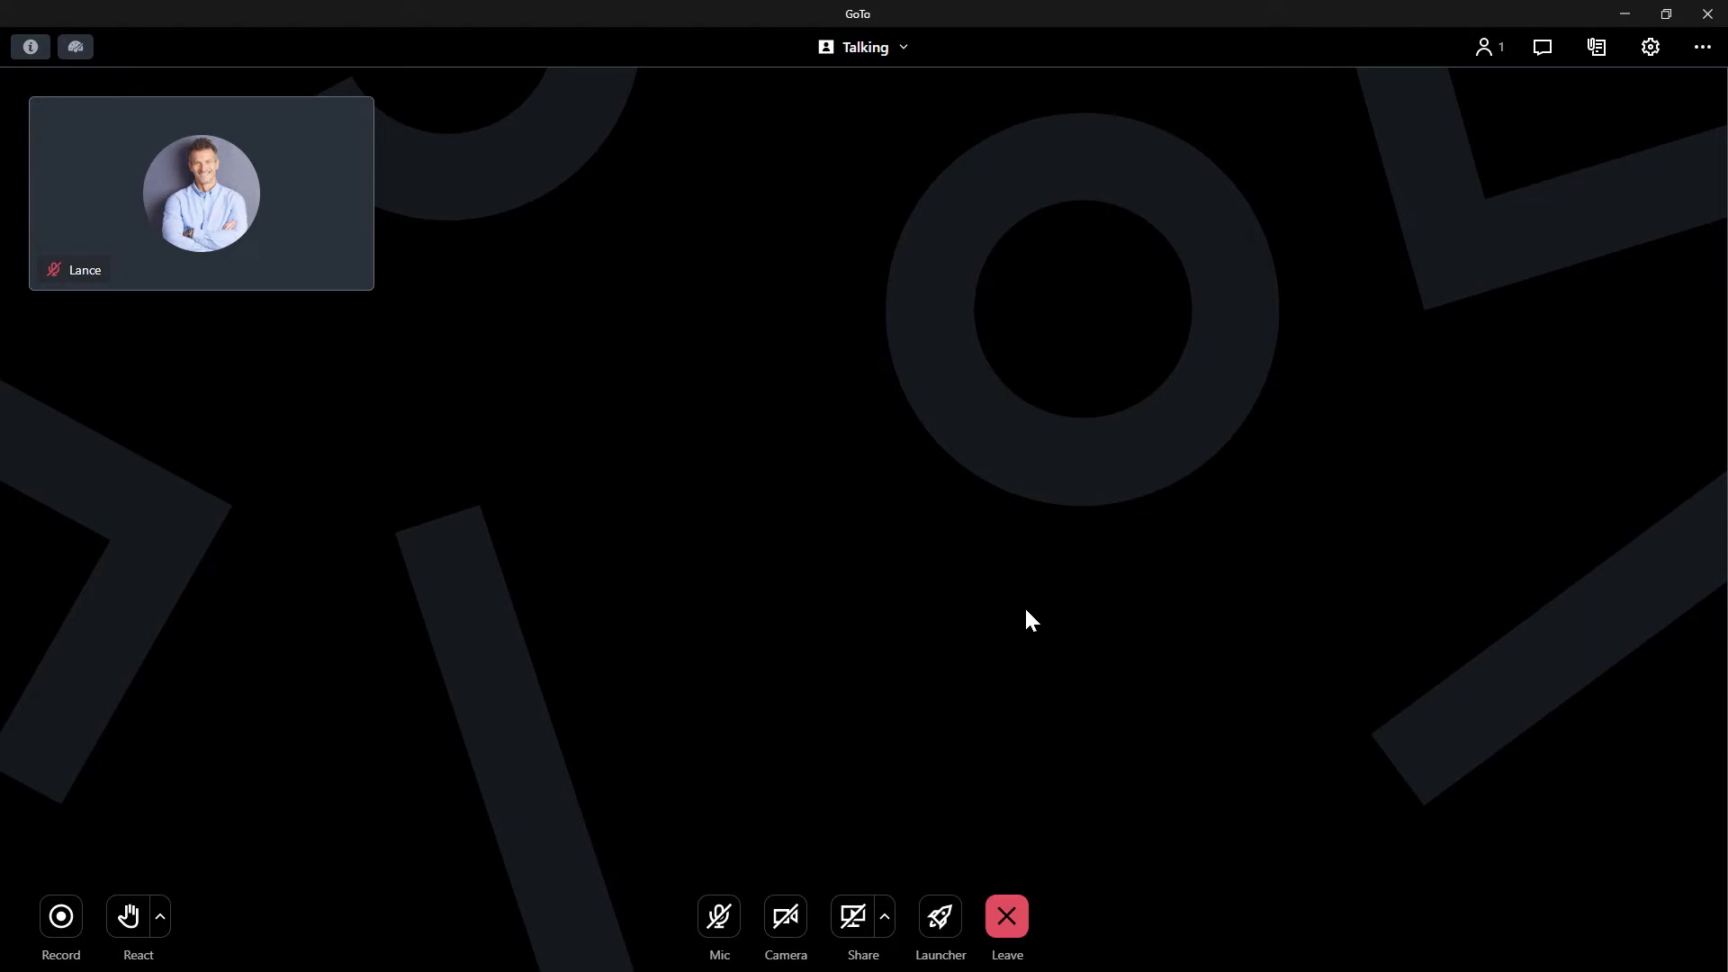
Open the session settings on the audio tab listing microphones and speakers.
{"action": "left_click", "coordinate": [1649, 46]}
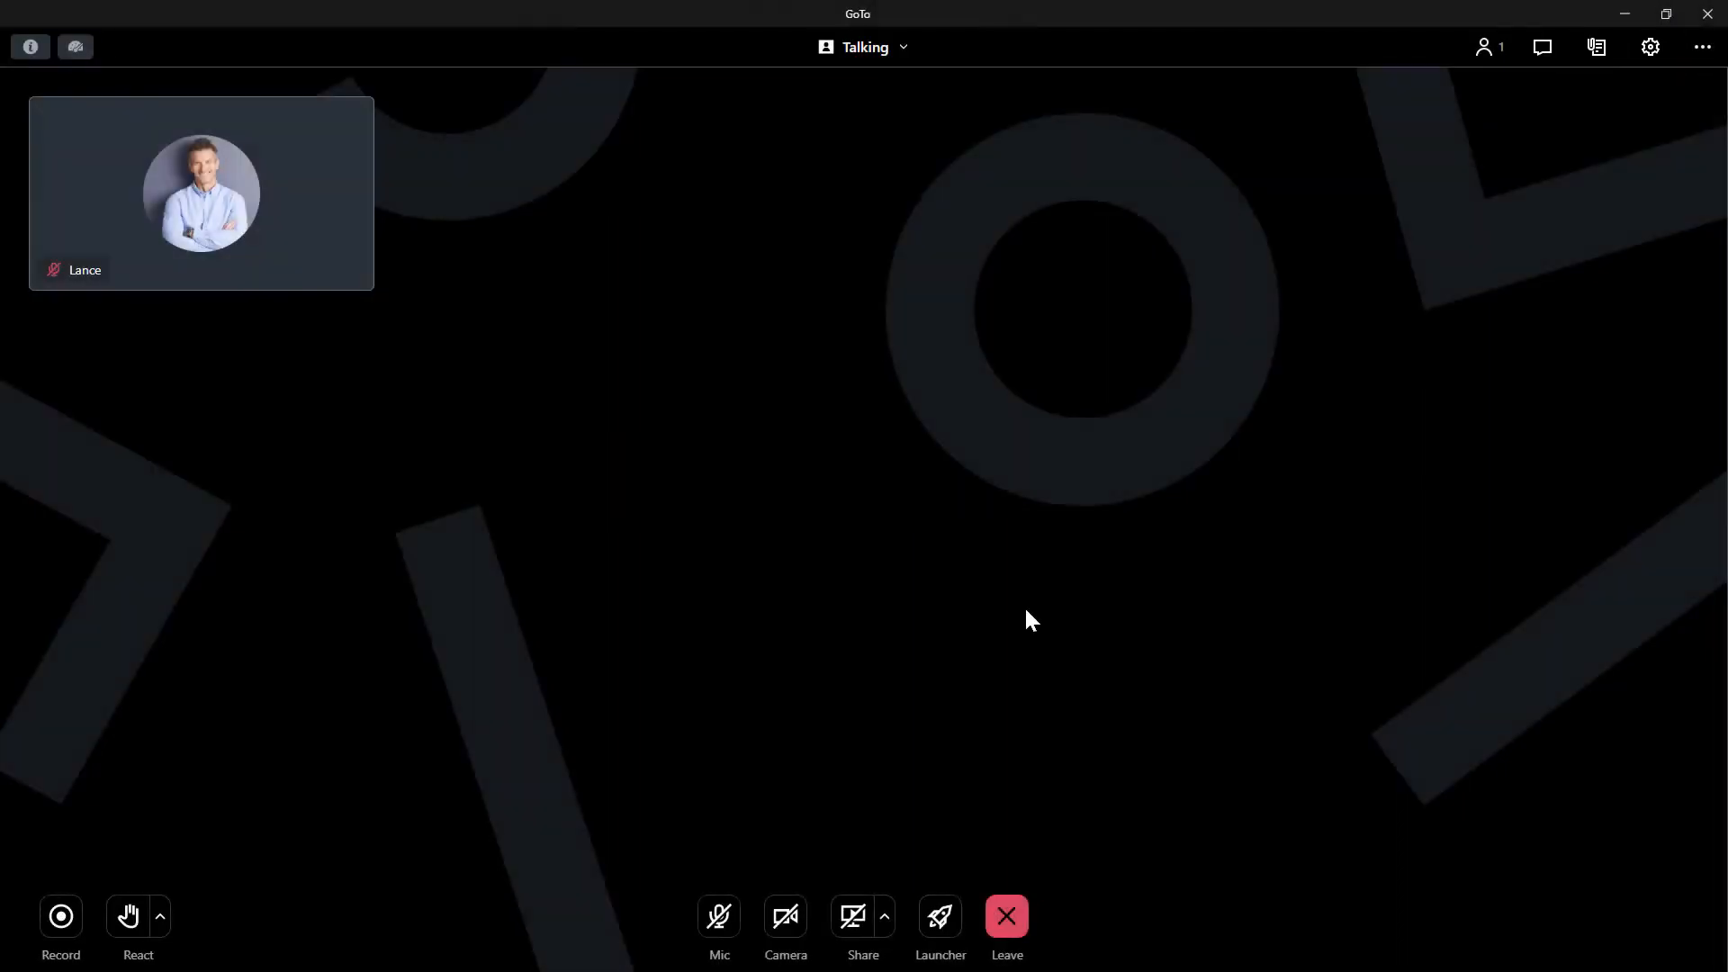
{"action": "left_click", "coordinate": [1650, 46]}
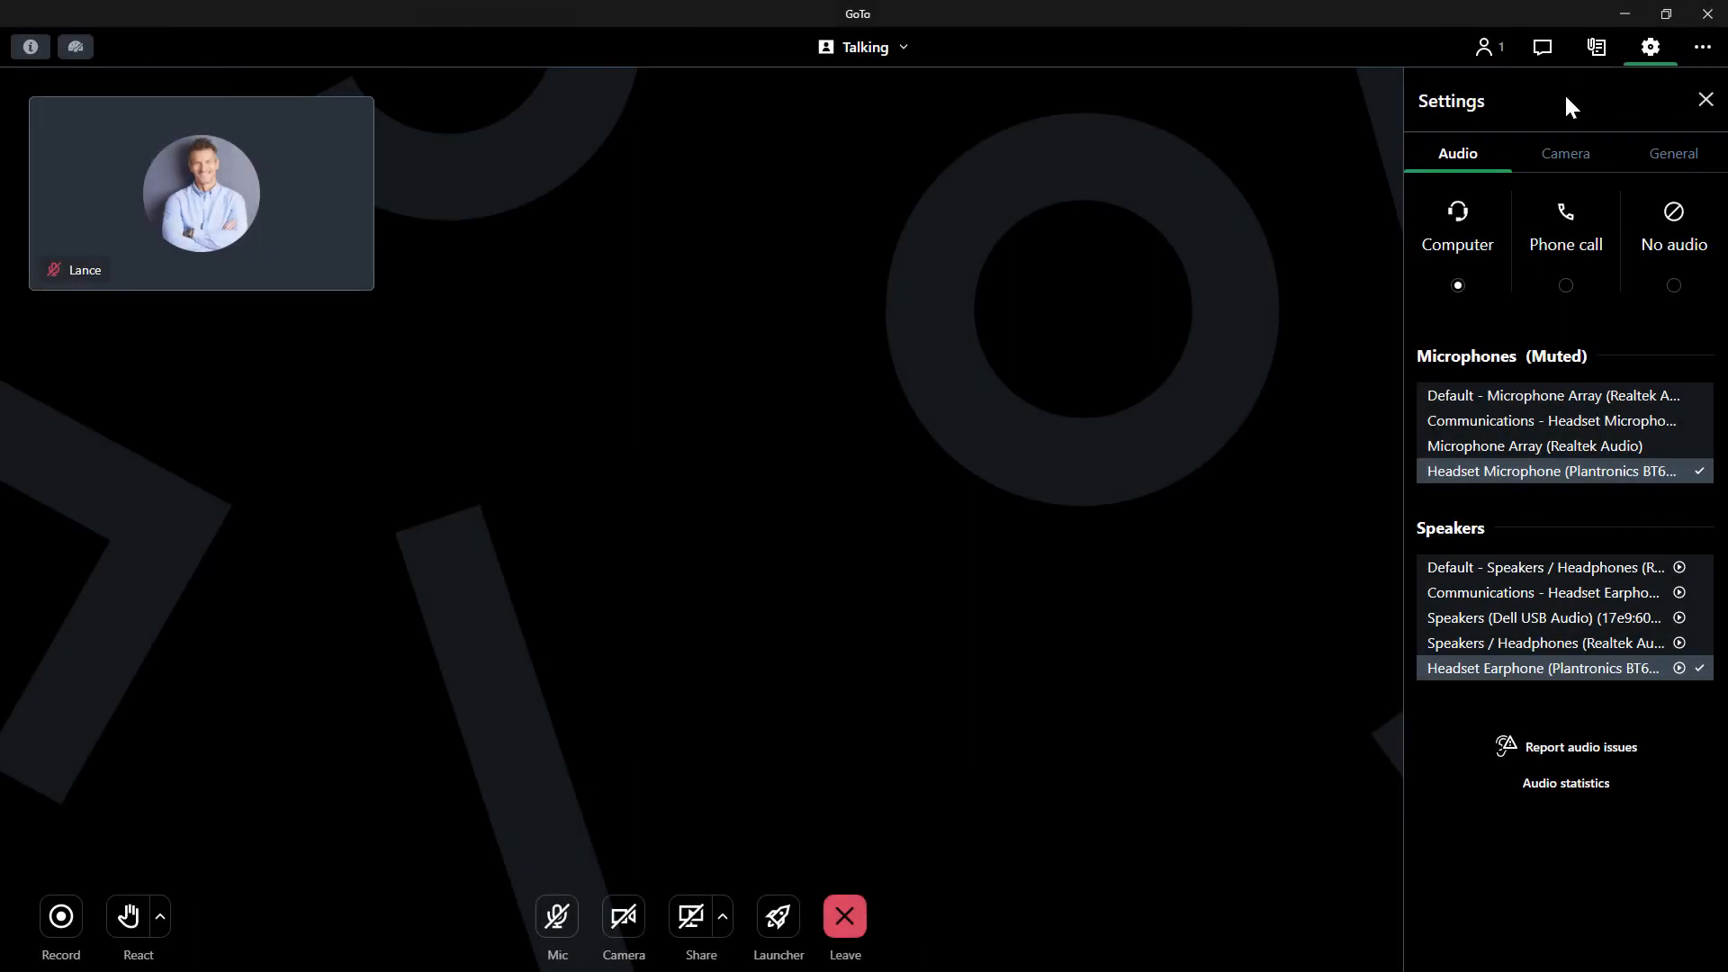
{"action": "left_click", "coordinate": [1566, 153]}
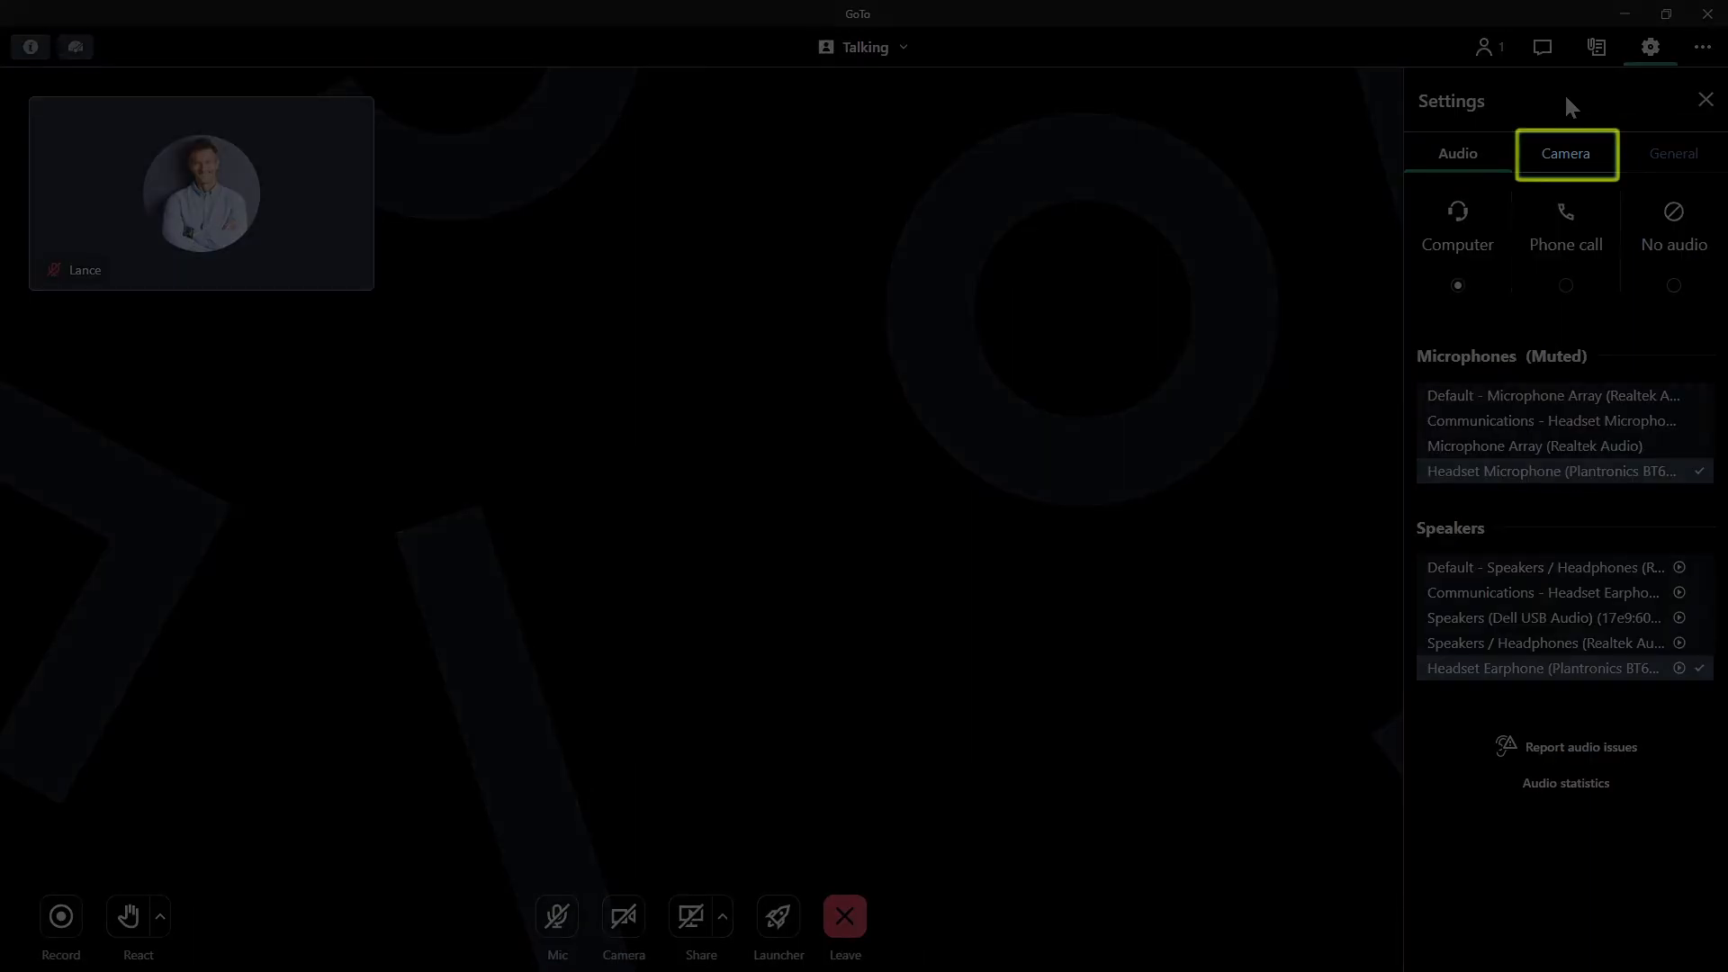
Switch to the Camera settings tab and expand the camera list.
{"action": "left_click", "coordinate": [1566, 153]}
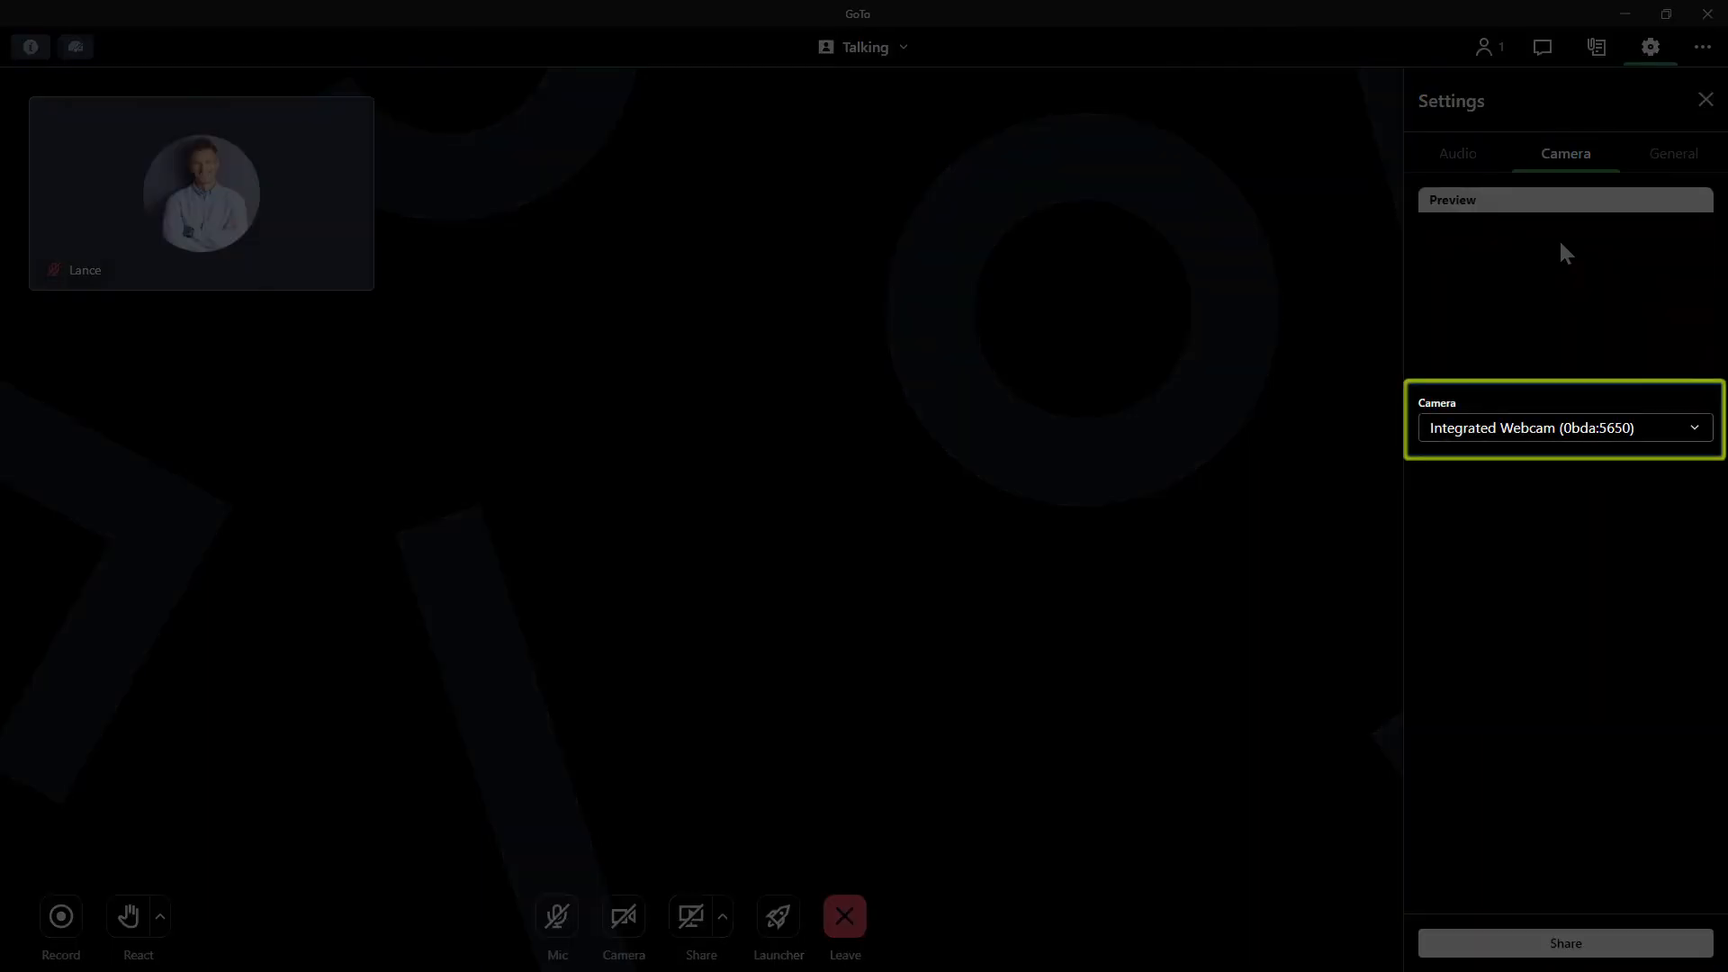
{"action": "left_click", "coordinate": [1561, 428]}
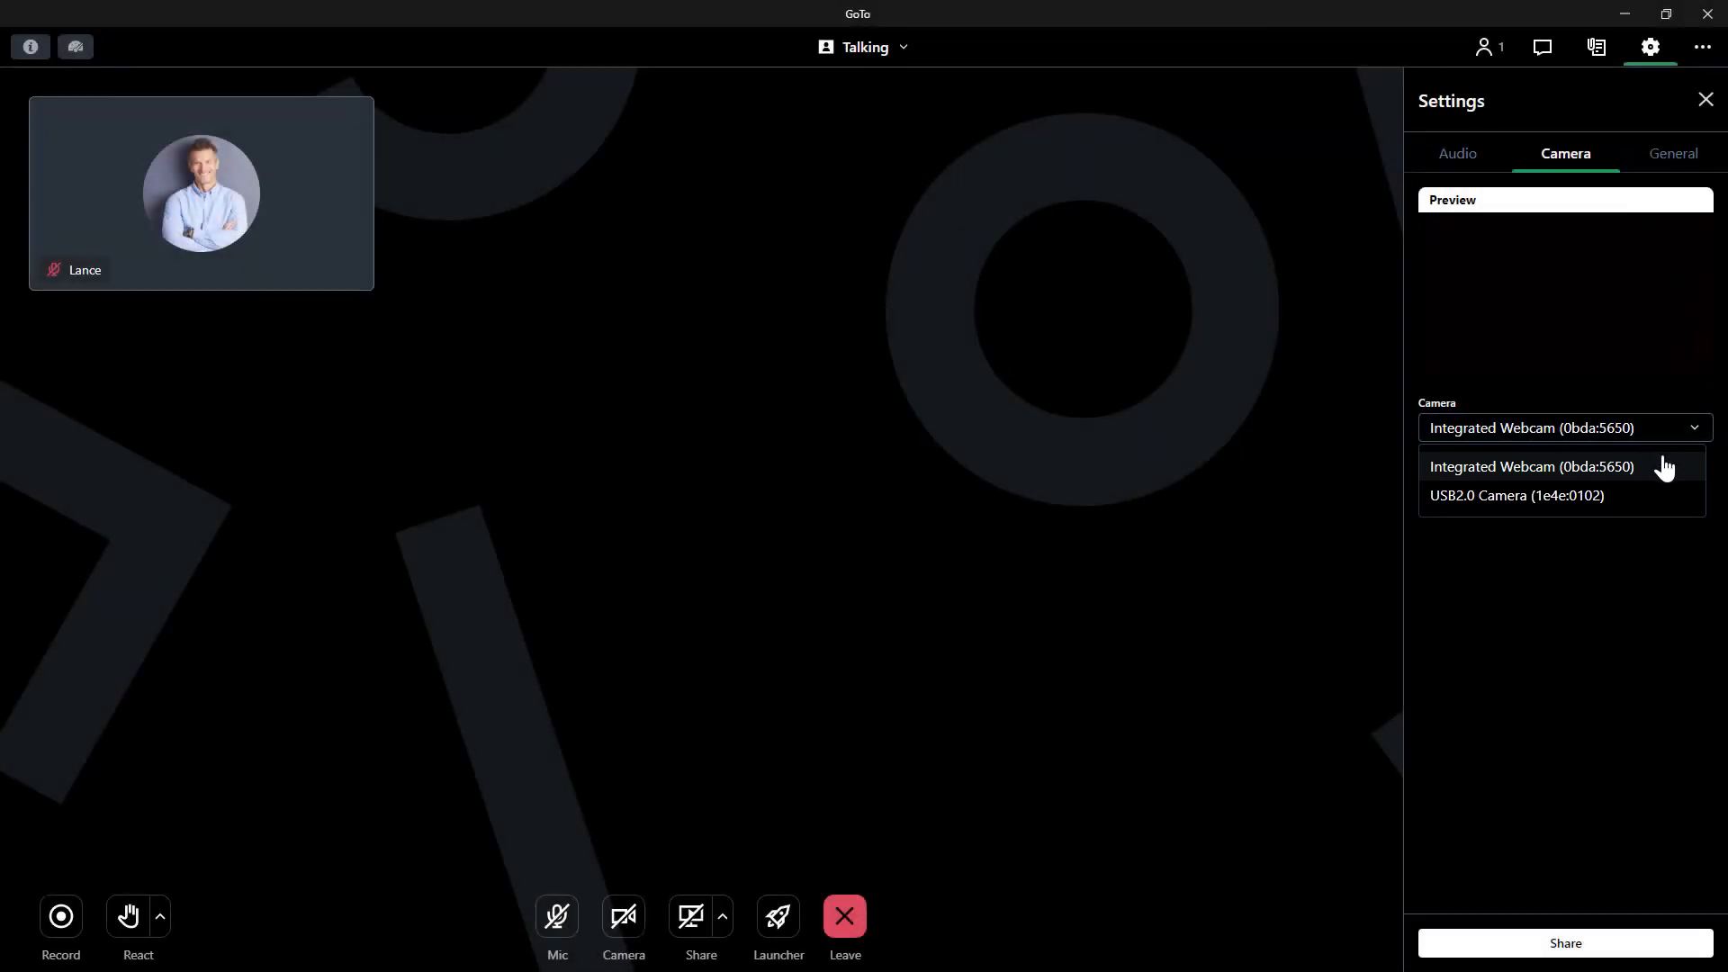
Select USB2.0 Camera (1e4e:0102) and share its conference-room feed.
{"action": "left_click", "coordinate": [1516, 495]}
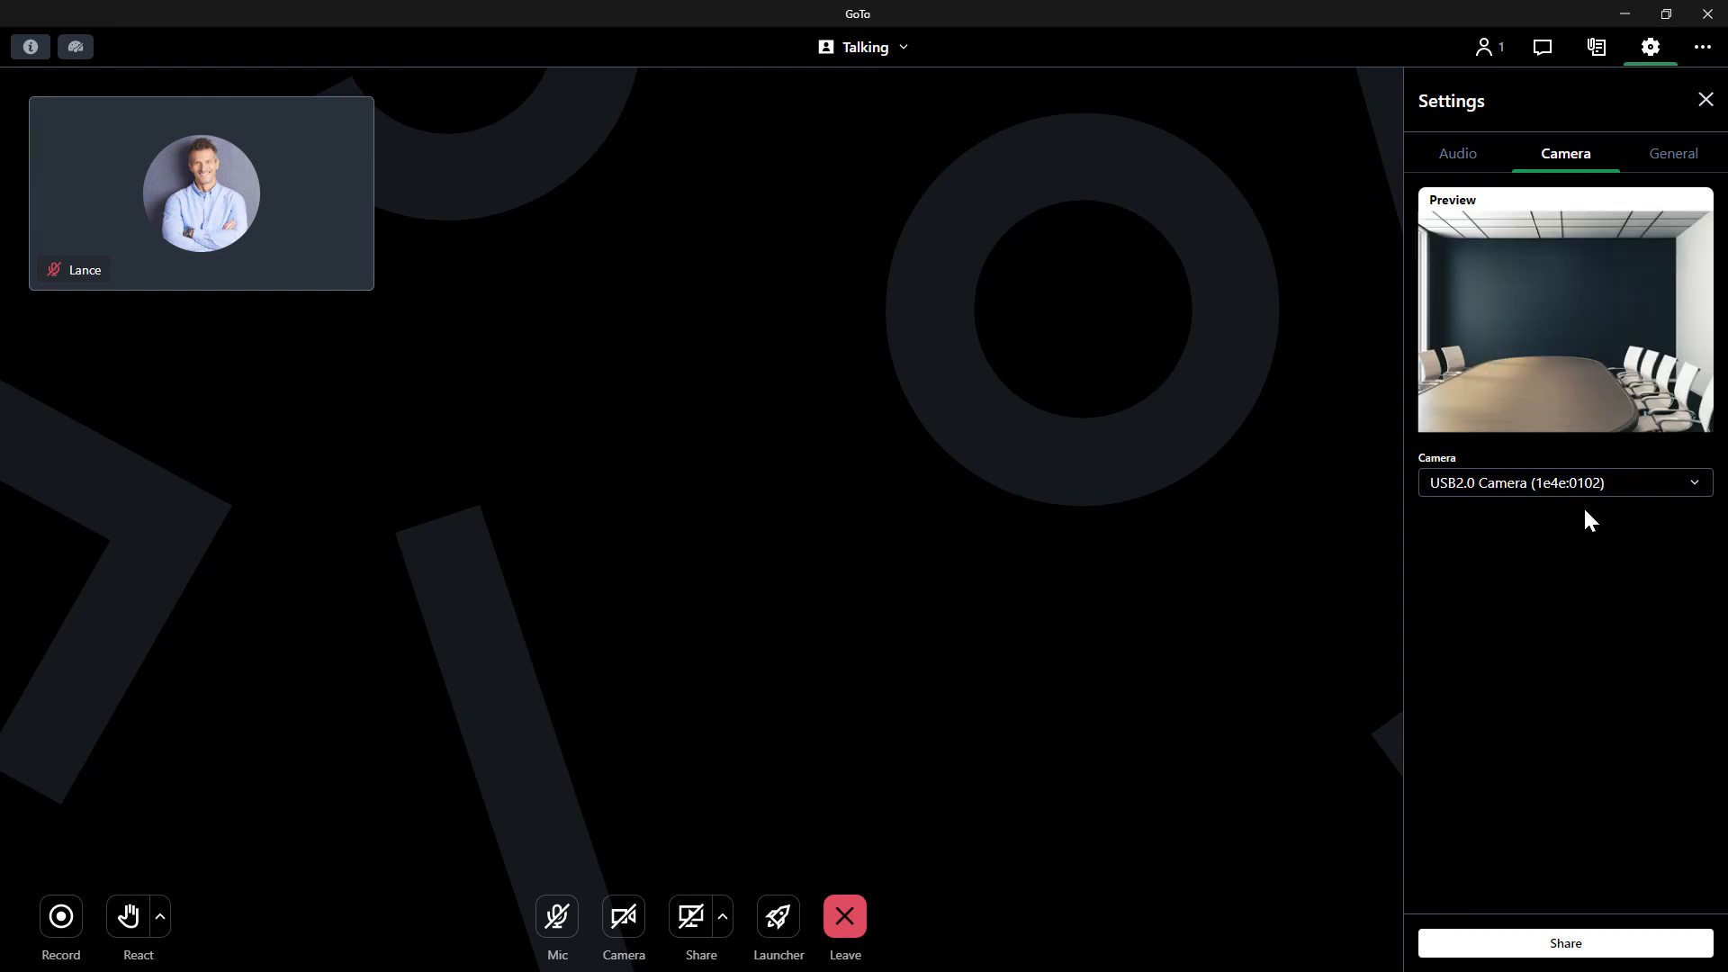
{"action": "mouse_move", "coordinate": [1572, 751]}
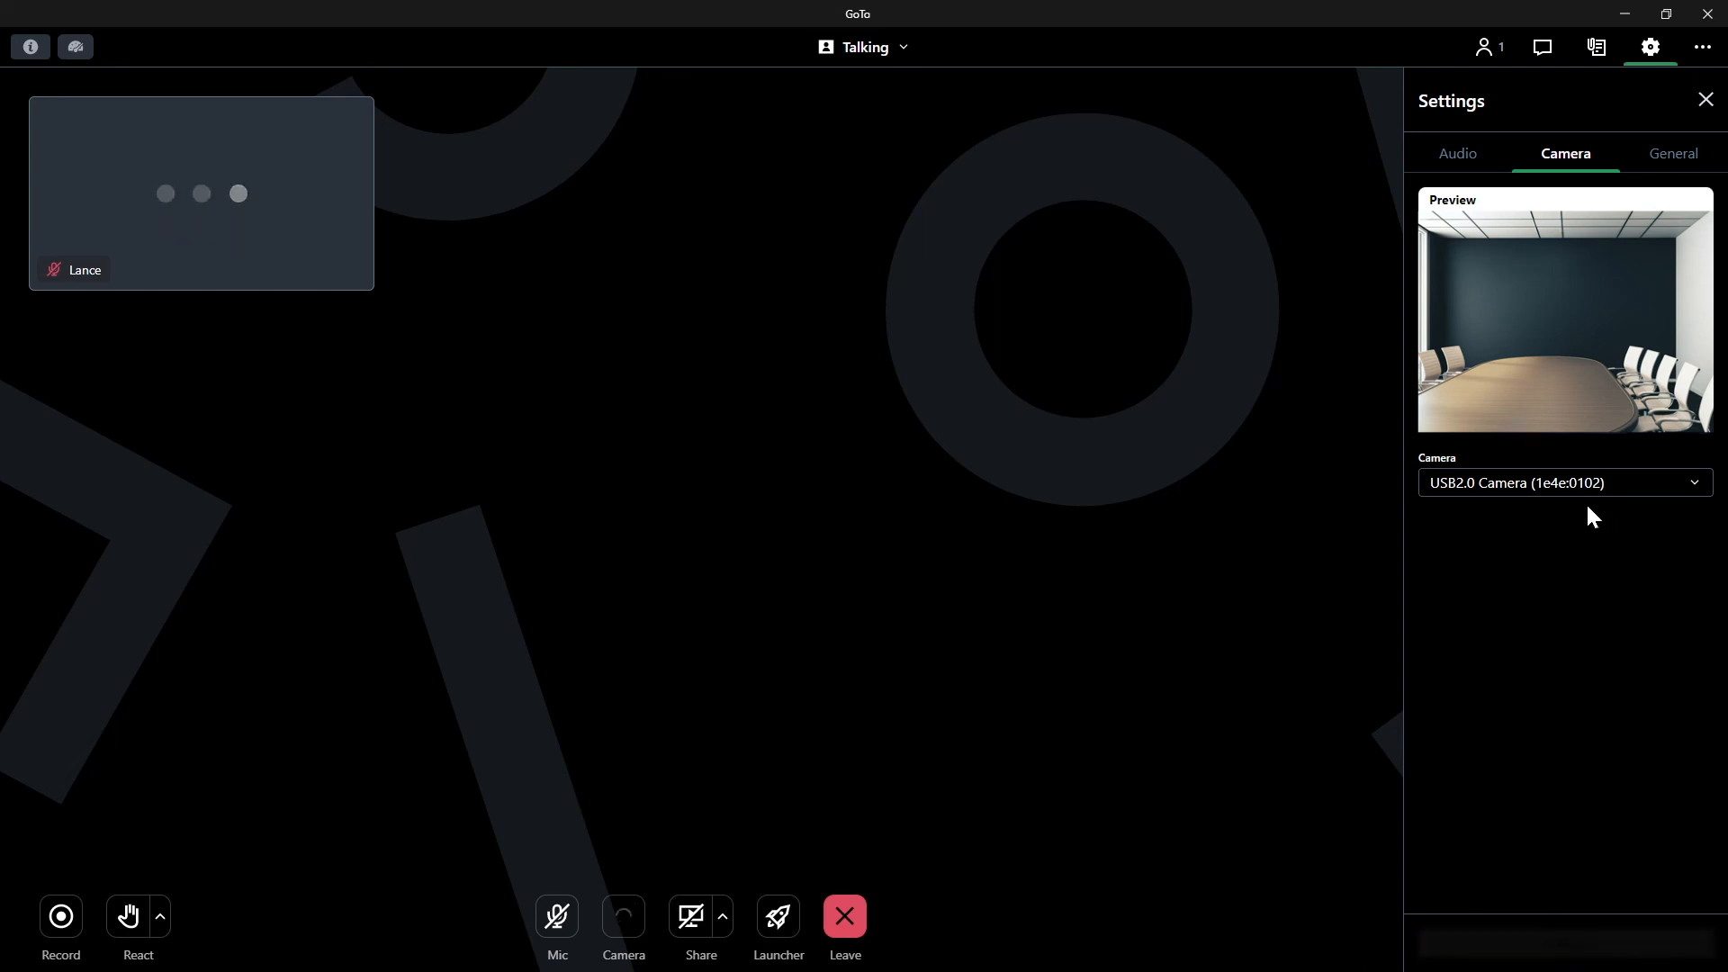
{"action": "left_click", "coordinate": [623, 917]}
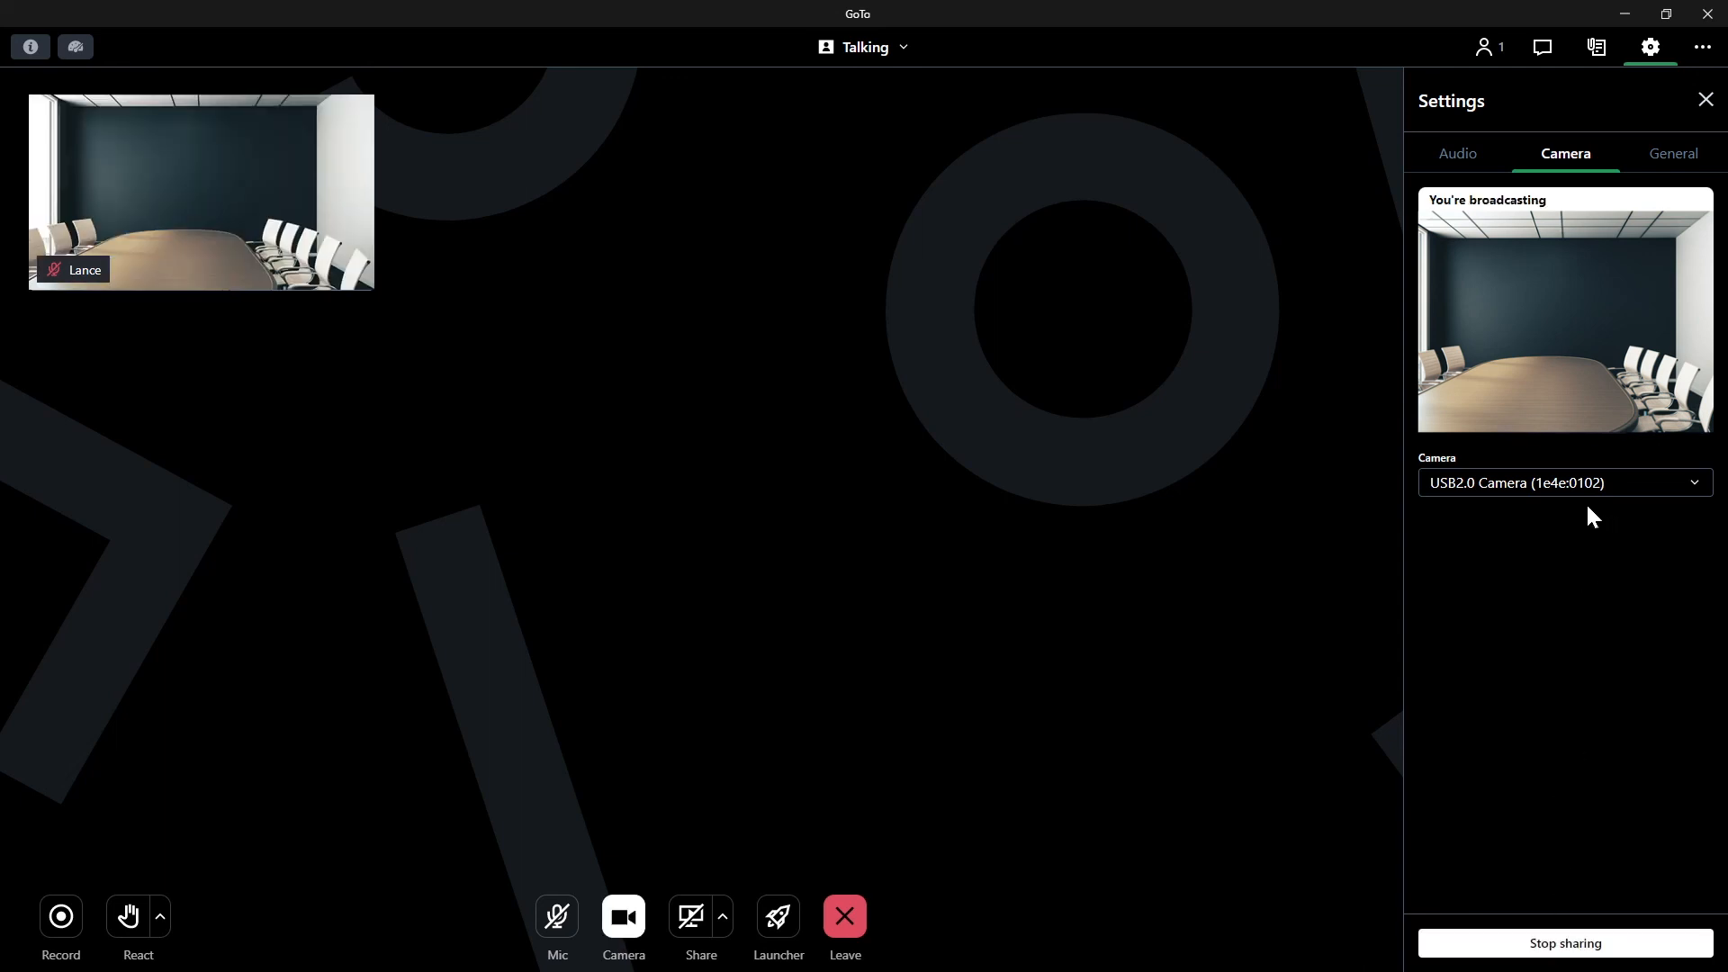